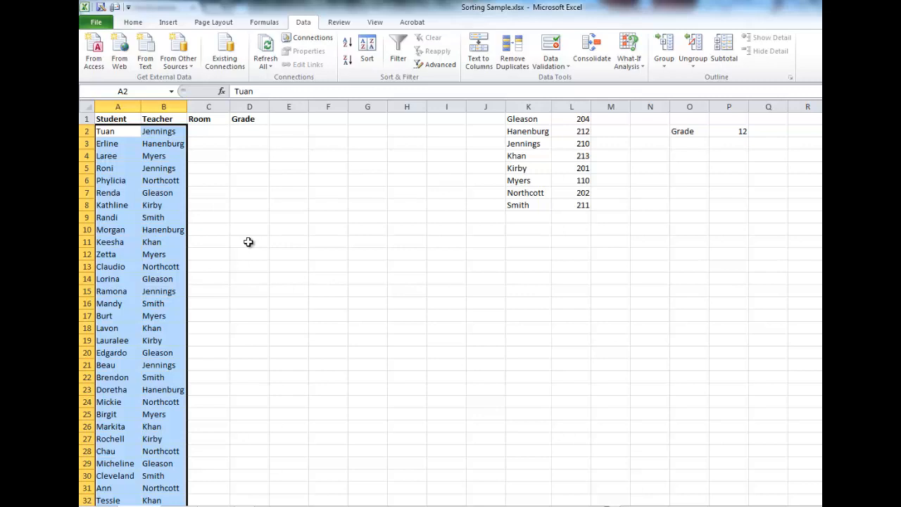
mouse_move(232, 223)
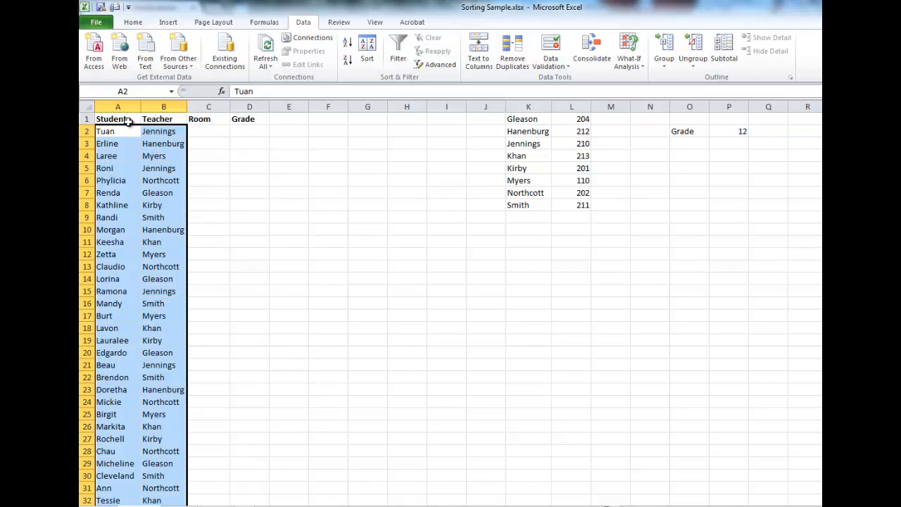
Drag-select A1 through B51 to highlight the Student and Teacher list with headers
click(118, 118)
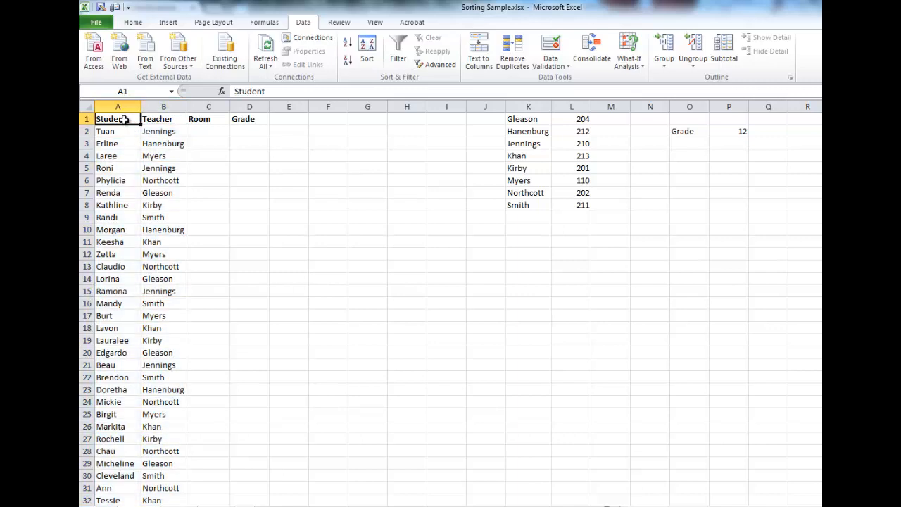
drag(117, 119, 163, 376)
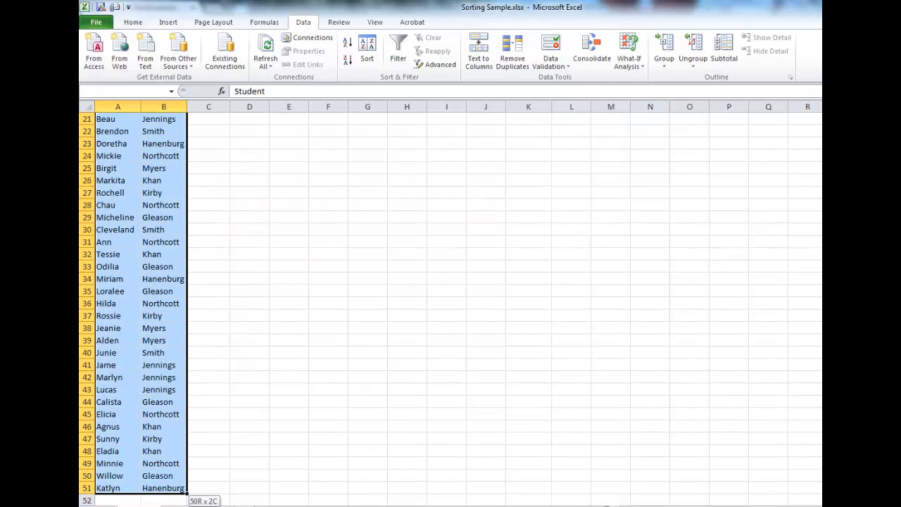
scroll(down, 3)
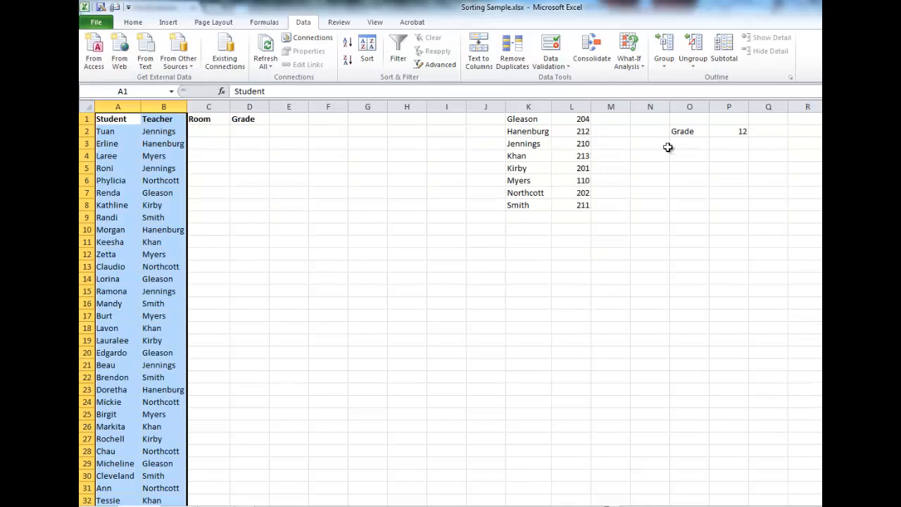
mouse_move(294, 193)
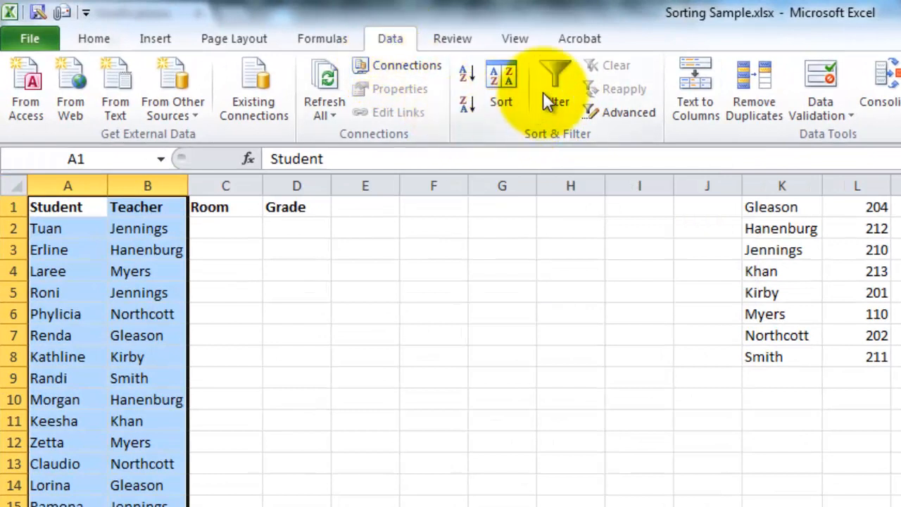
mouse_move(556, 81)
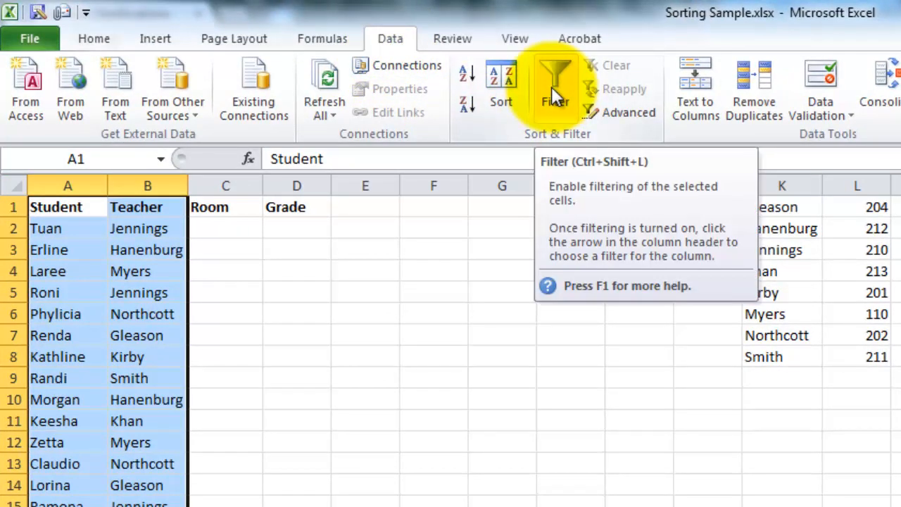
Apply Data > Filter so the Student and Teacher headers get filter dropdowns
click(555, 81)
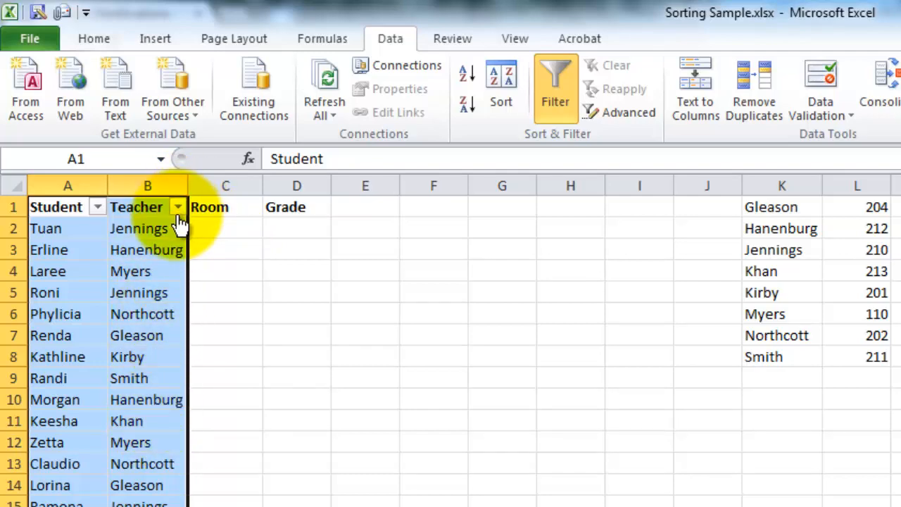
Filter the Teacher column to Khan only, showing Khan's six students
click(178, 206)
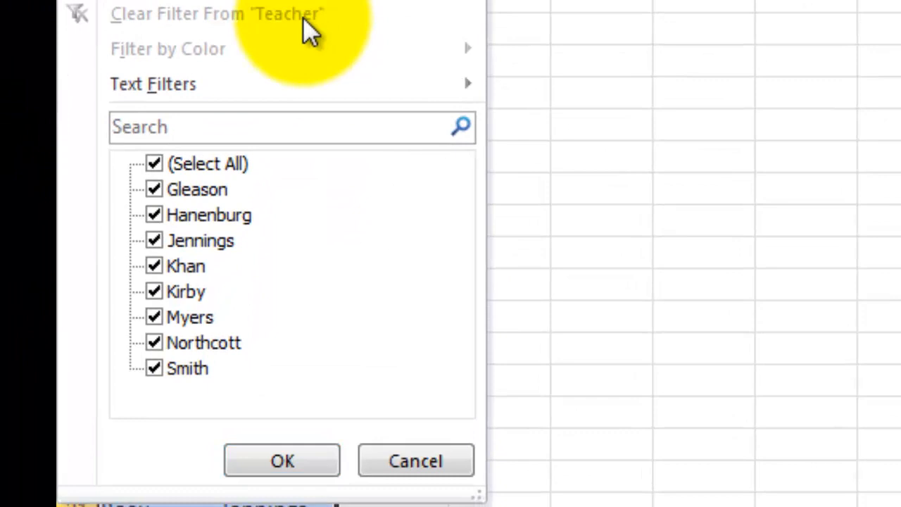
mouse_move(161, 317)
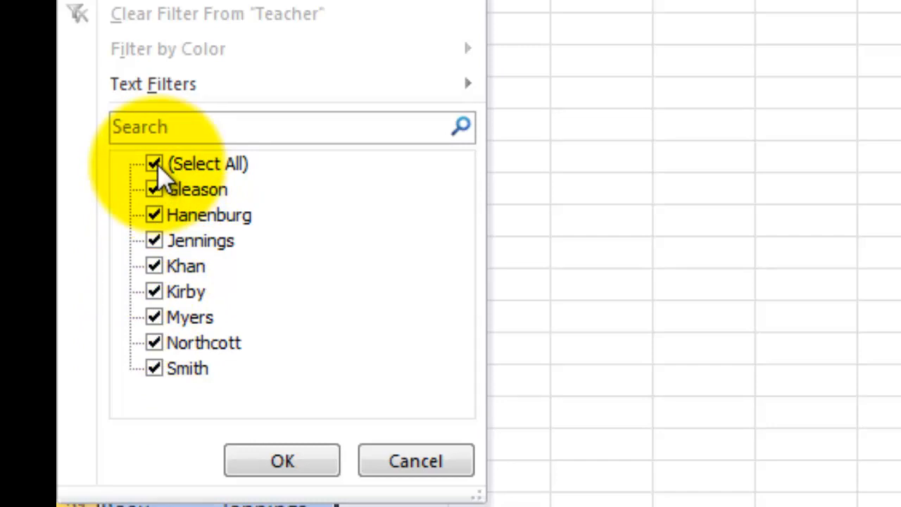
click(153, 163)
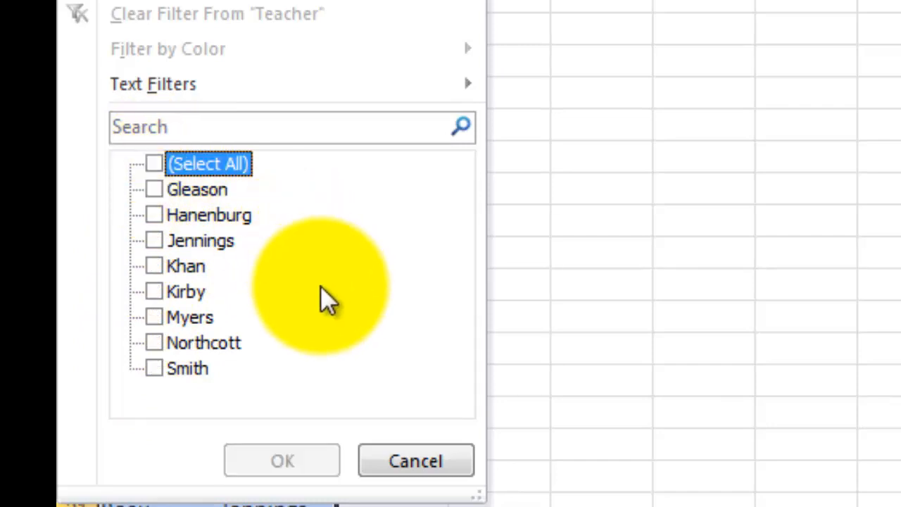
mouse_move(169, 274)
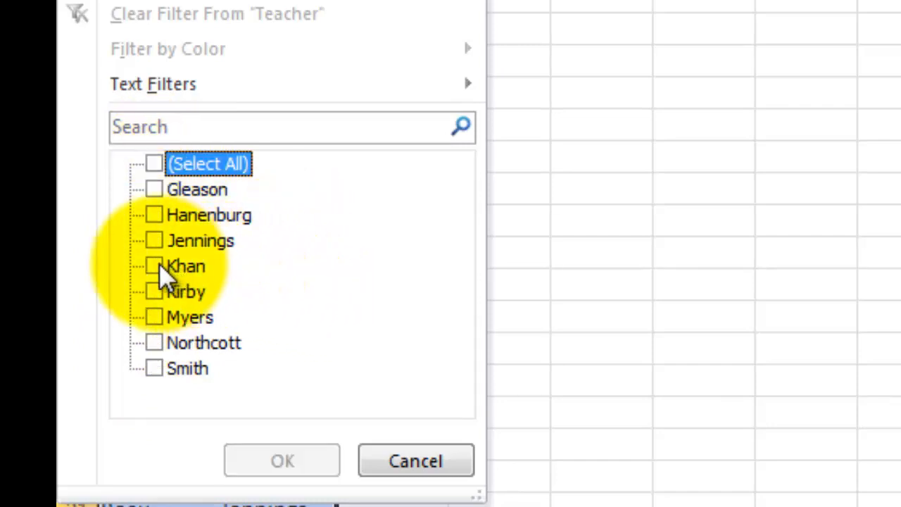
click(154, 265)
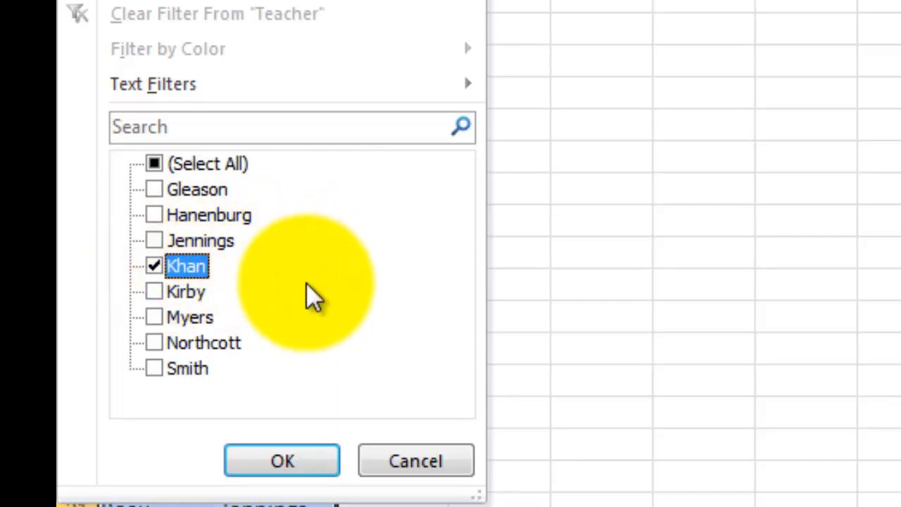
mouse_move(345, 408)
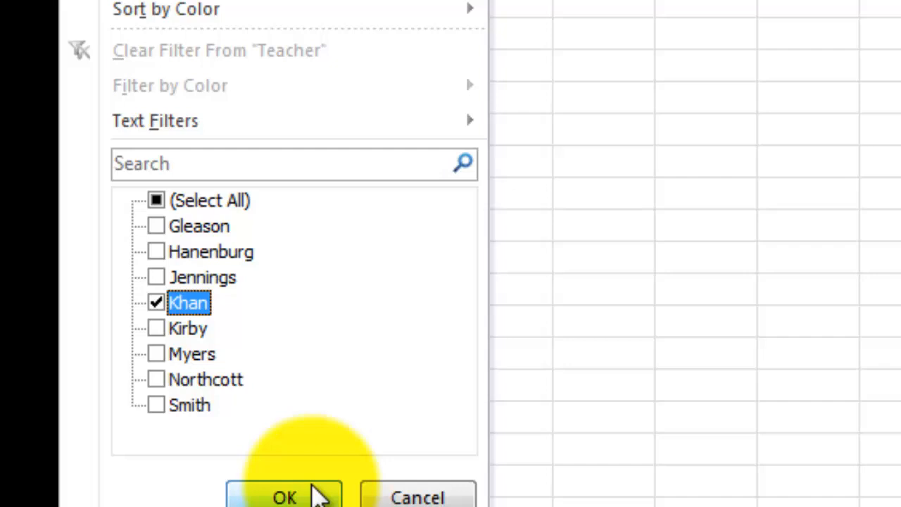
click(284, 496)
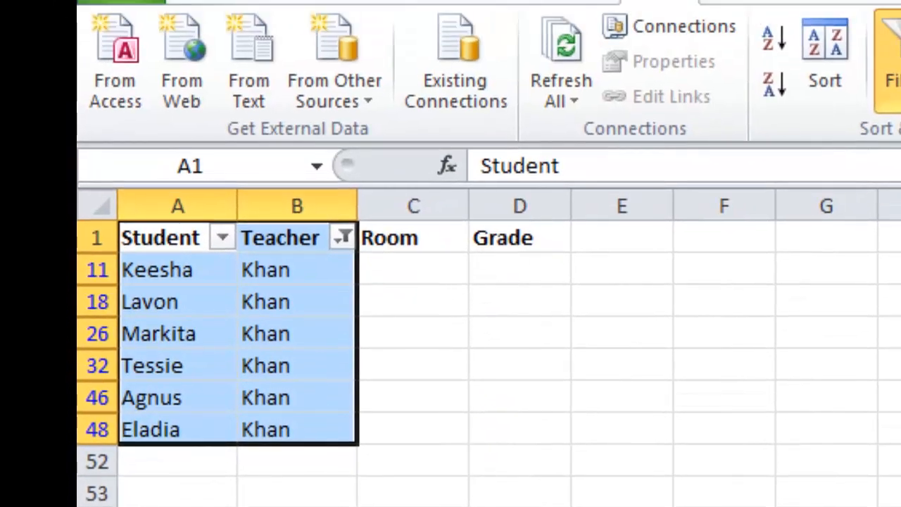
mouse_move(406, 500)
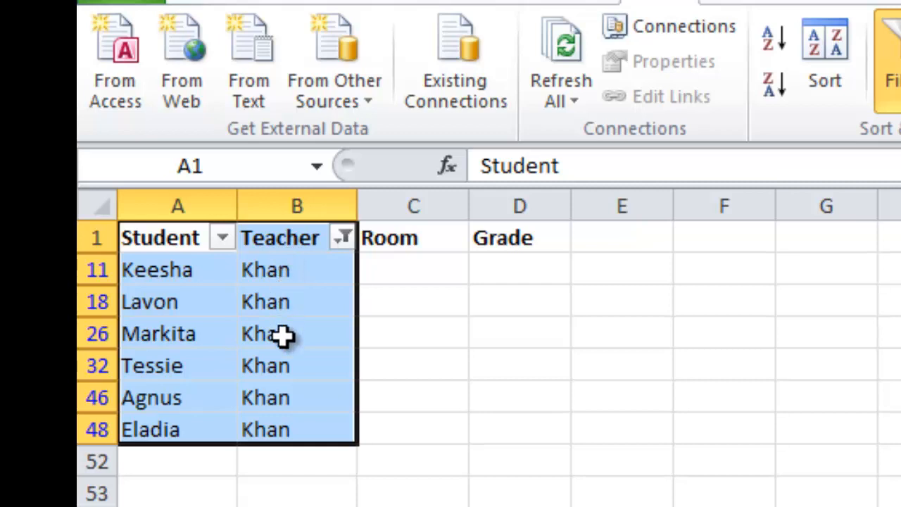
mouse_move(281, 429)
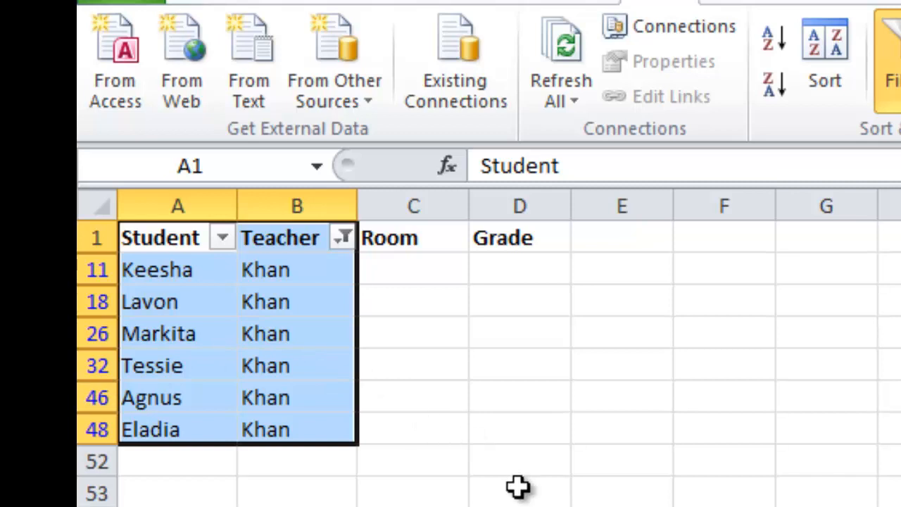
mouse_move(454, 368)
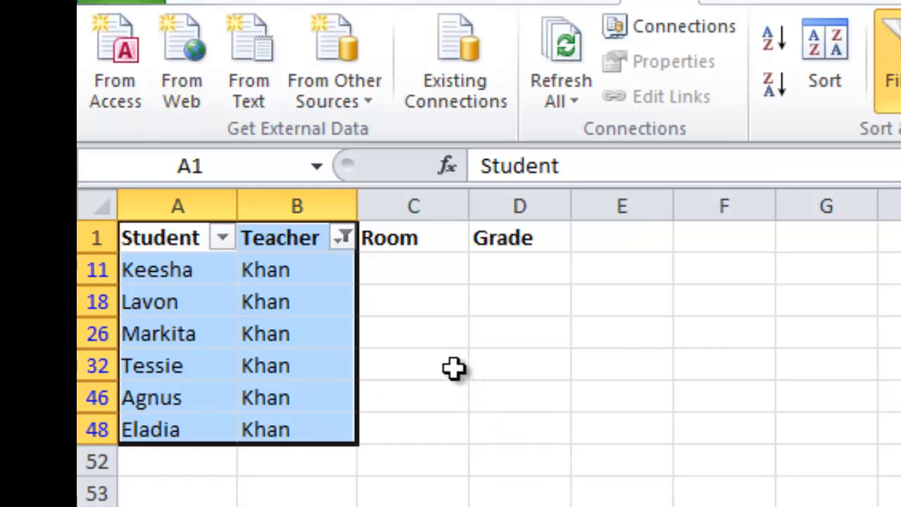
mouse_move(341, 237)
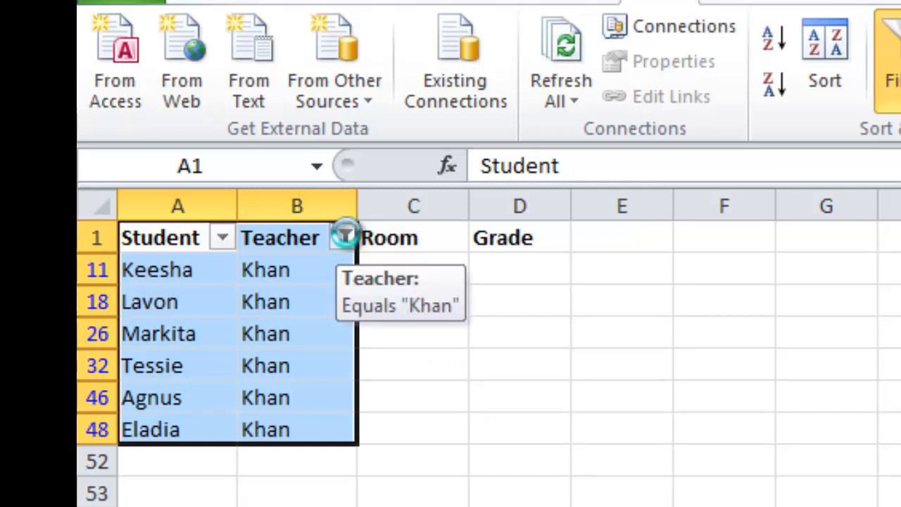
Tick (Select All) in the Teacher filter dropdown to reselect every teacher
click(346, 237)
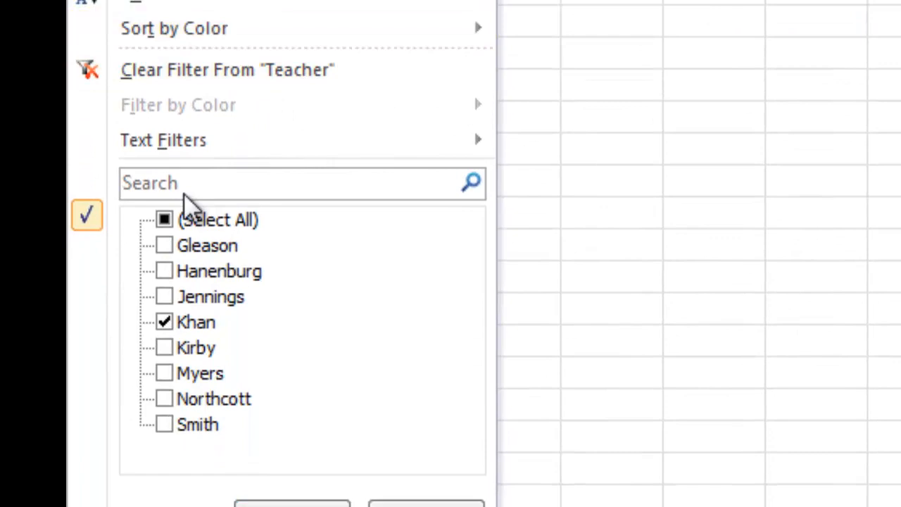
click(164, 219)
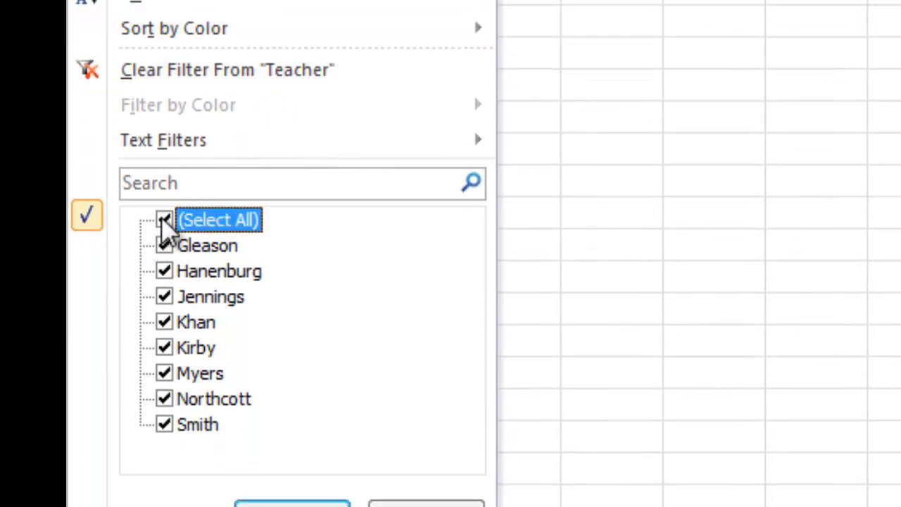
click(164, 220)
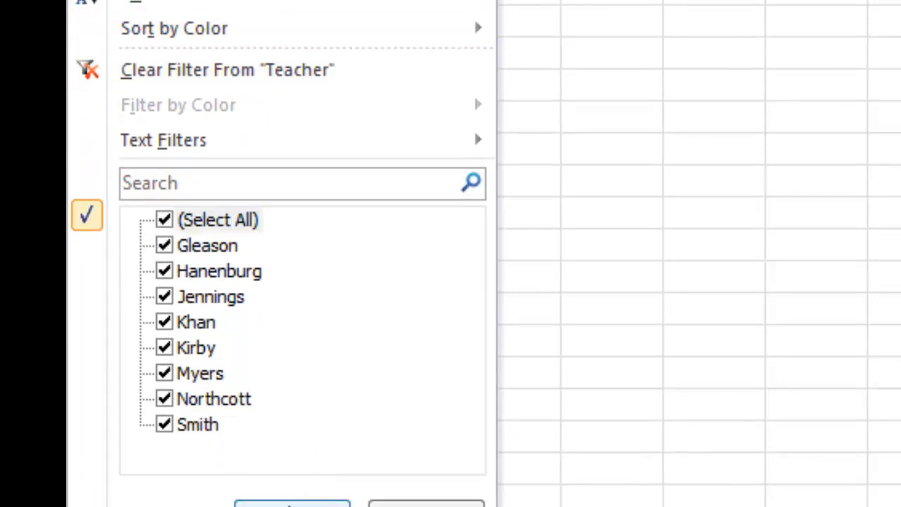